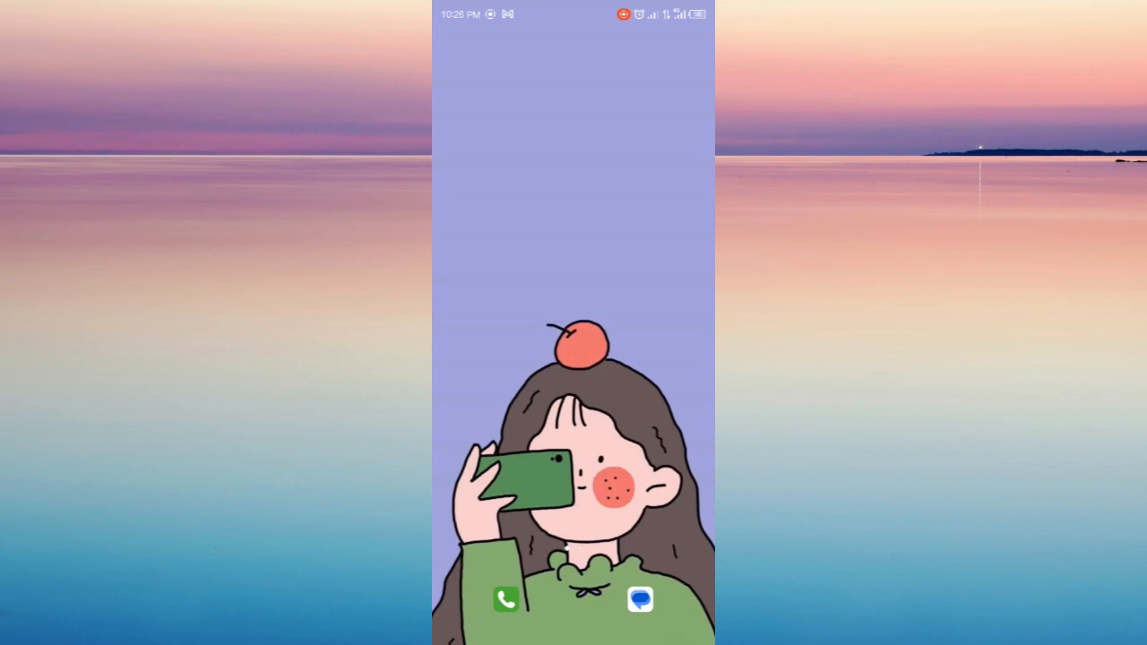
# Step: Bring up the app drawer listing recommended and all installed apps
pyautogui.scroll(3)
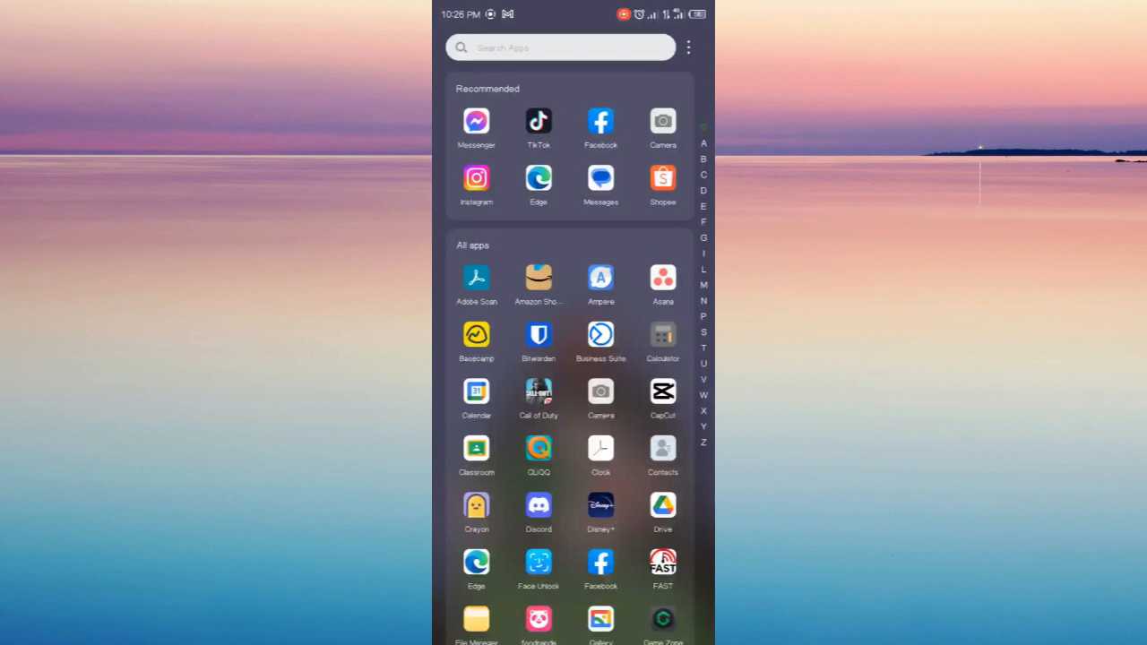
# Step: Launch Facebook and land on its Menu page with Feeds, Friends and Groups shortcuts
pyautogui.click(600, 122)
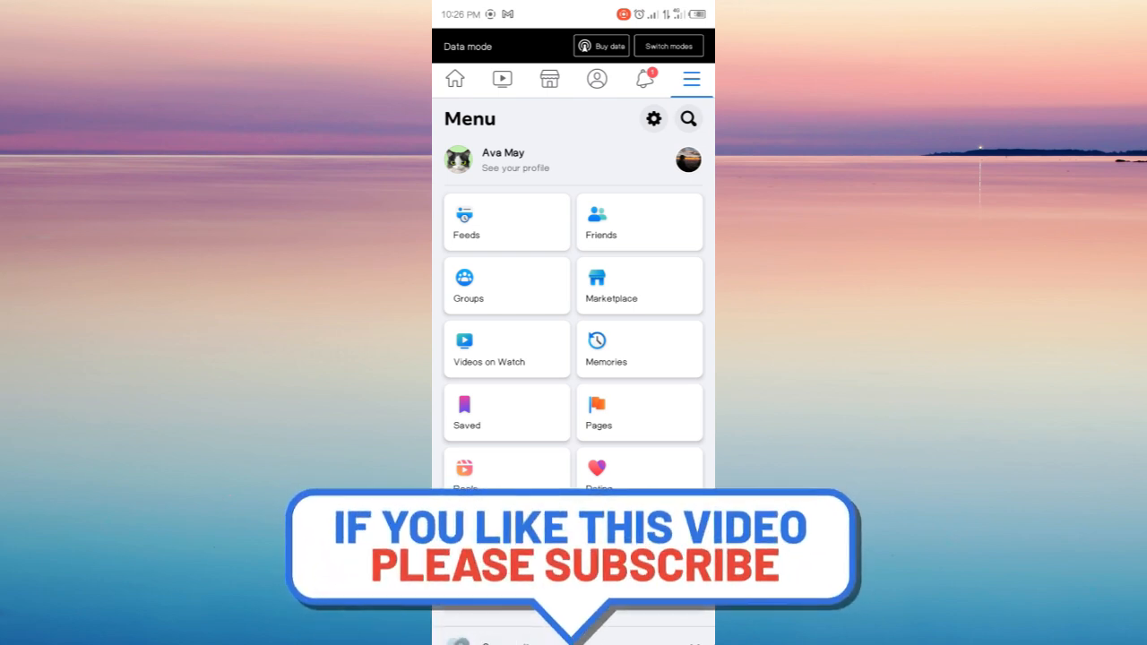
# Step: Go from Settings & privacy into Personal and account information
pyautogui.click(652, 118)
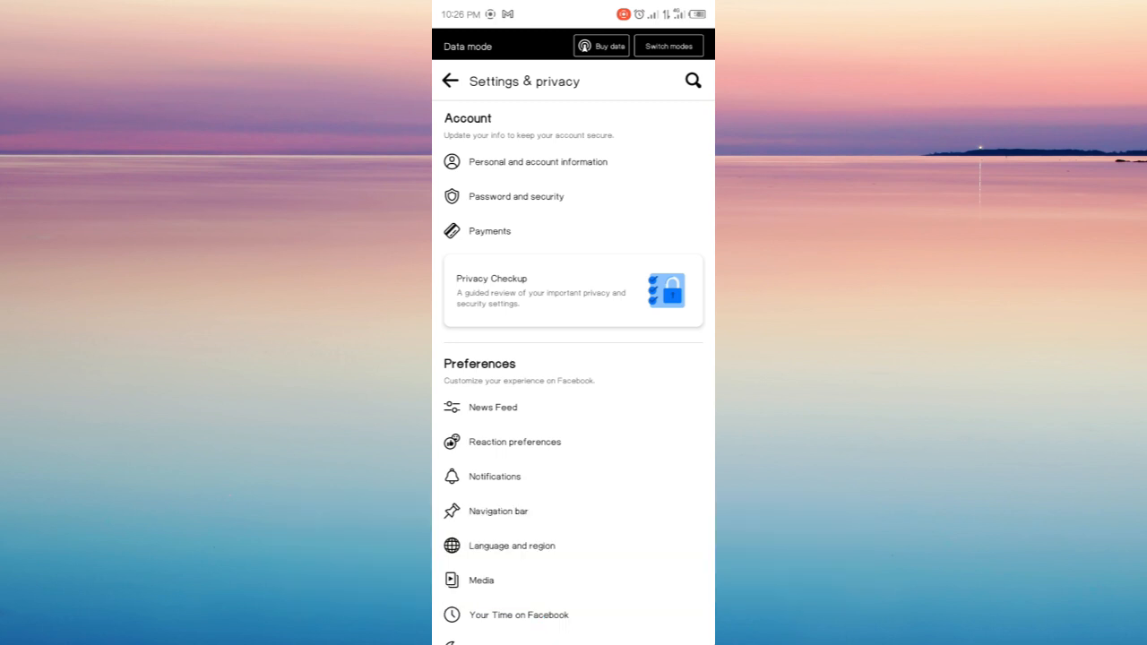
pyautogui.click(538, 162)
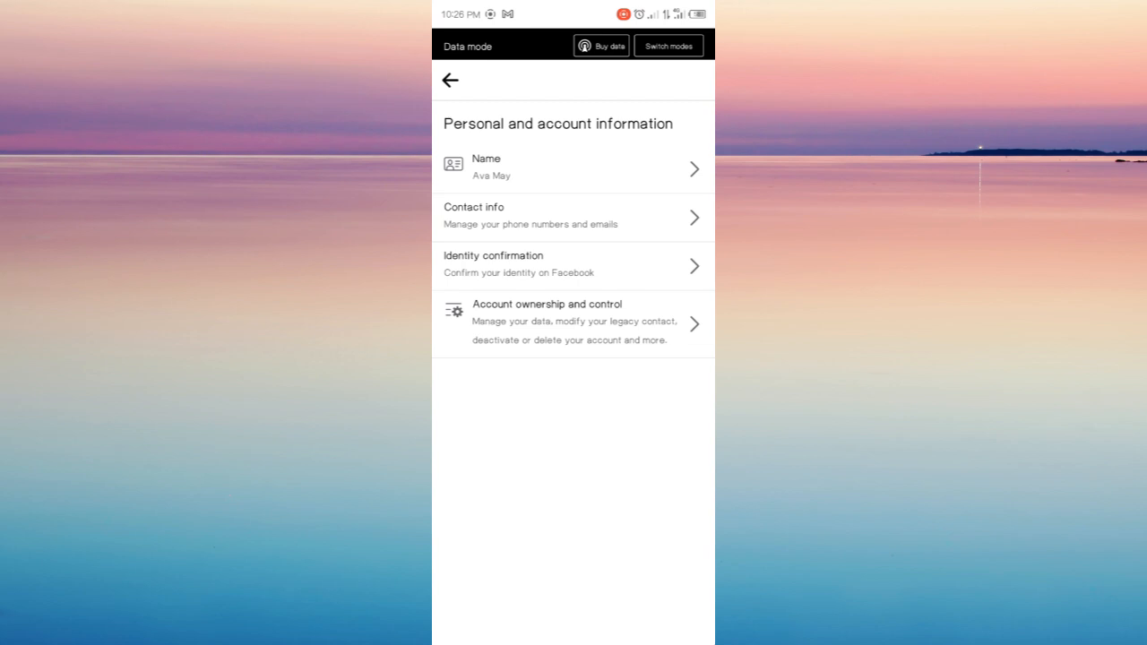
# Step: Enter the Name settings and submit the first, middle and last name via Review Change
pyautogui.click(573, 169)
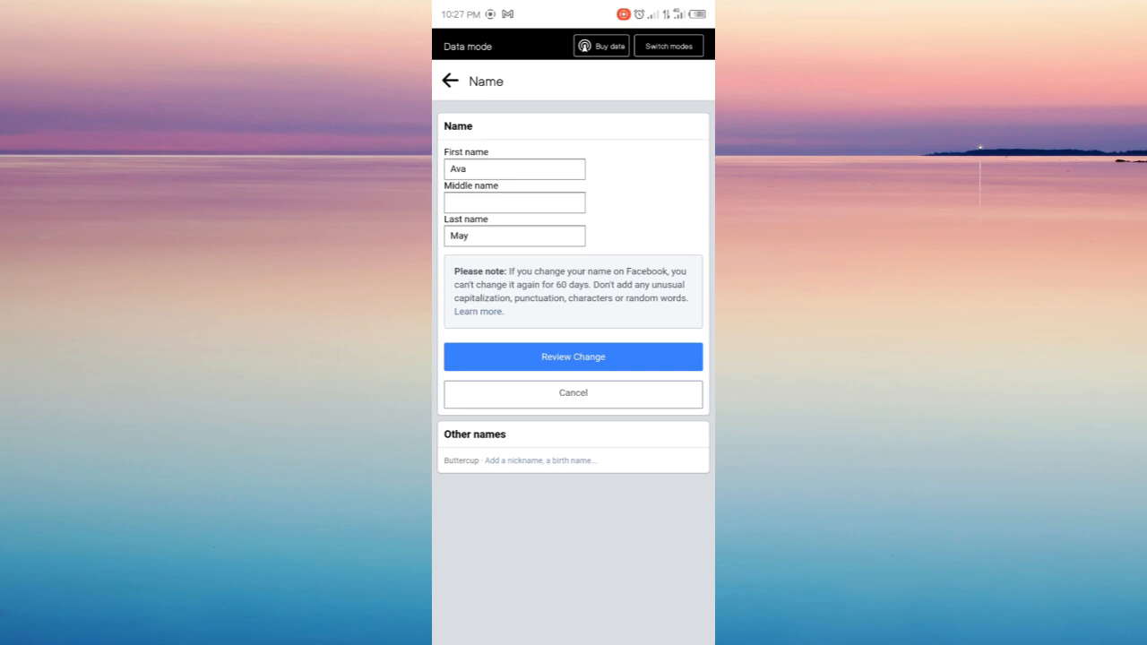
pyautogui.click(573, 356)
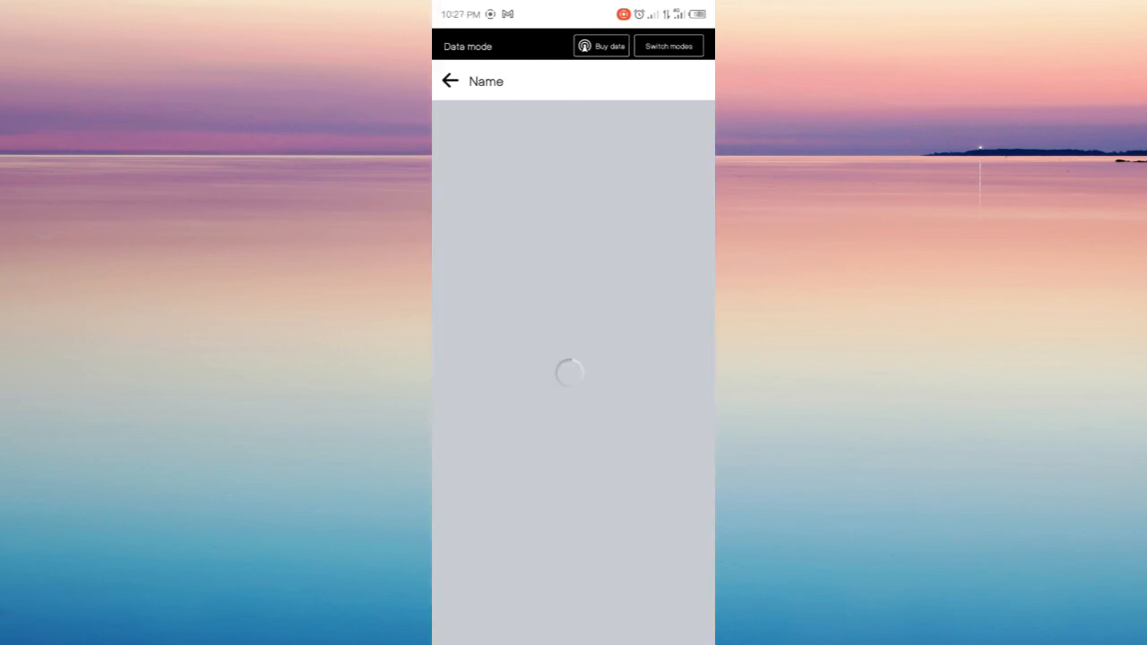